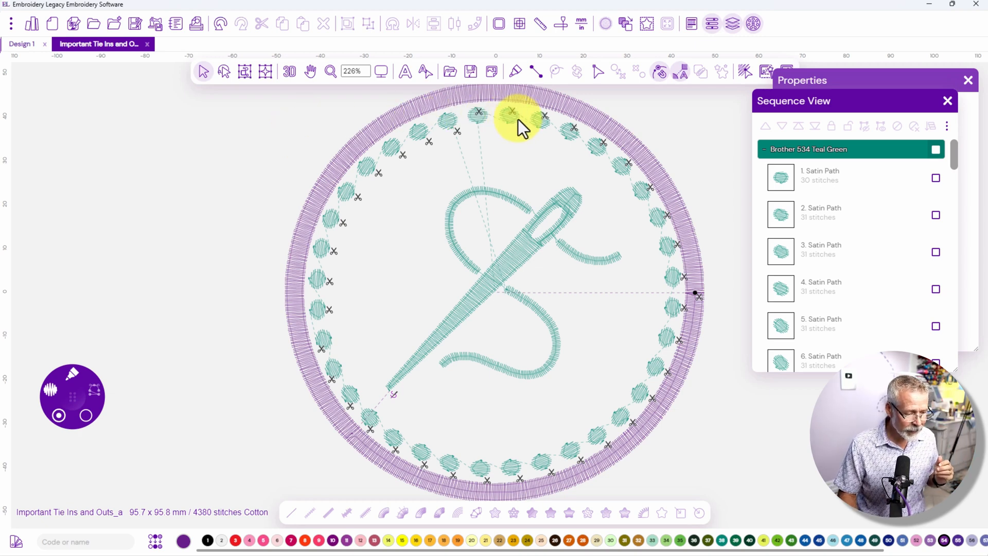
pyautogui.moveTo(501, 478)
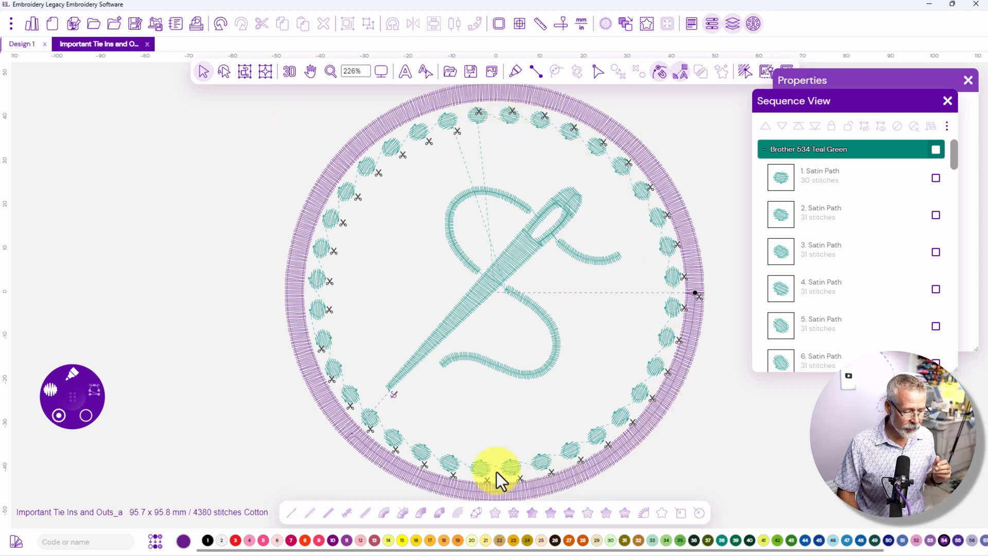
pyautogui.moveTo(514, 123)
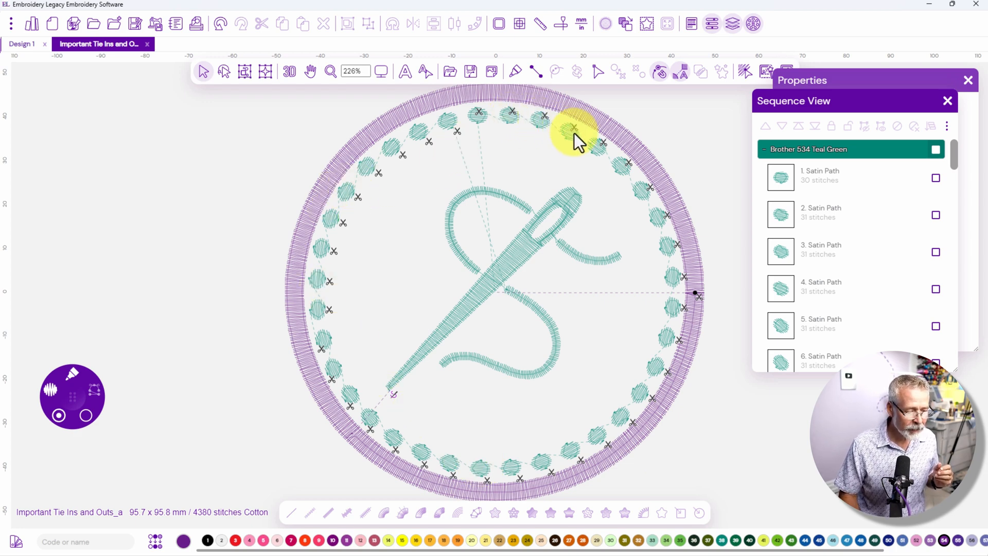
pyautogui.moveTo(611, 176)
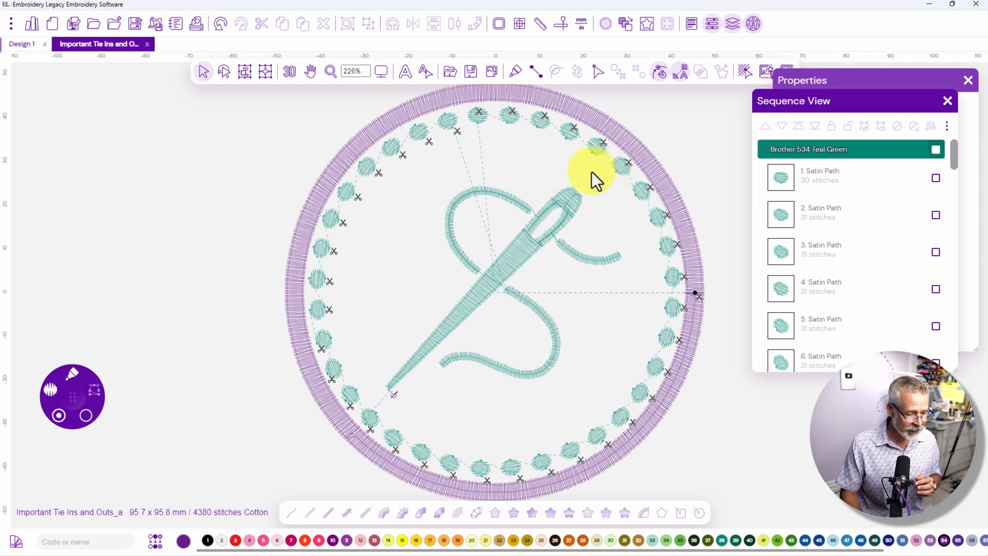
pyautogui.moveTo(564, 476)
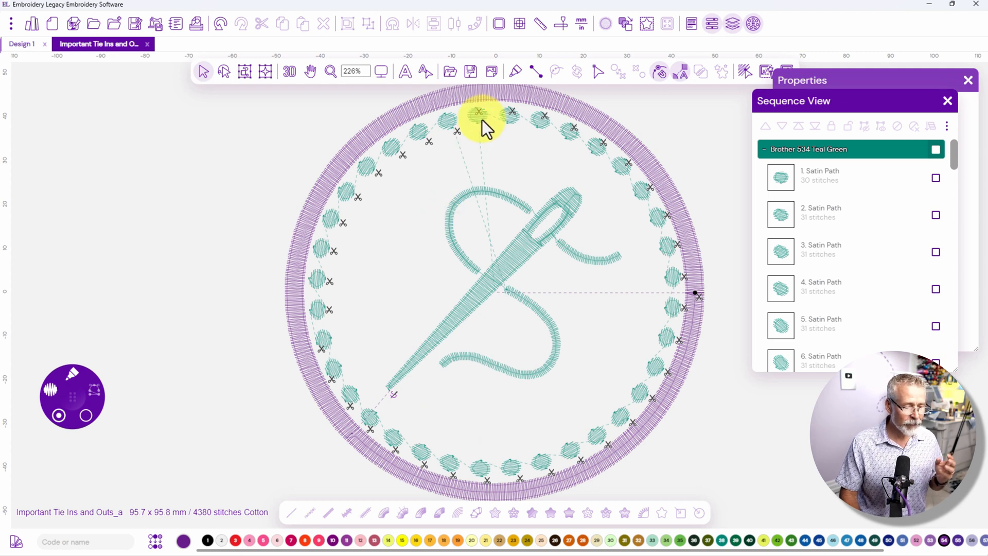
pyautogui.moveTo(516, 130)
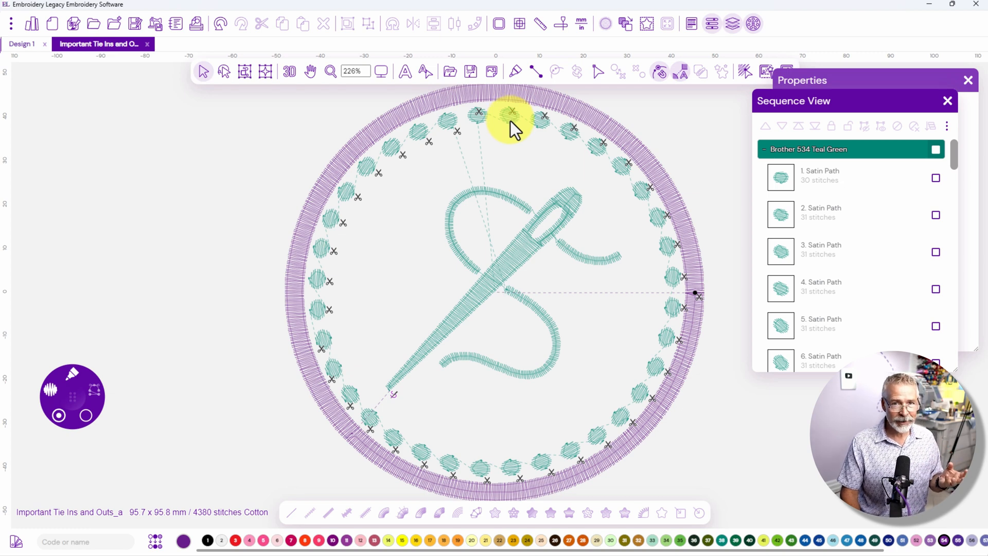
pyautogui.moveTo(227, 478)
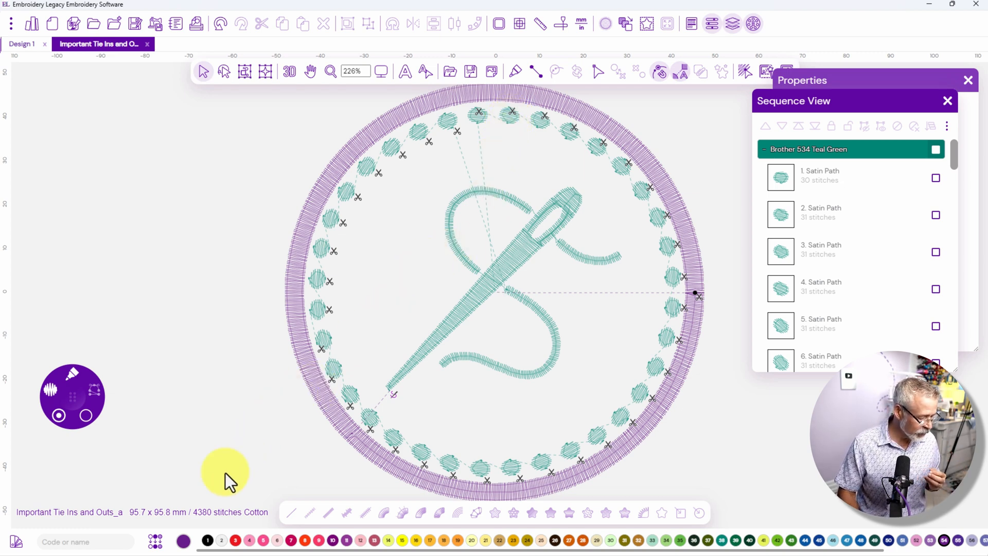
pyautogui.moveTo(204, 516)
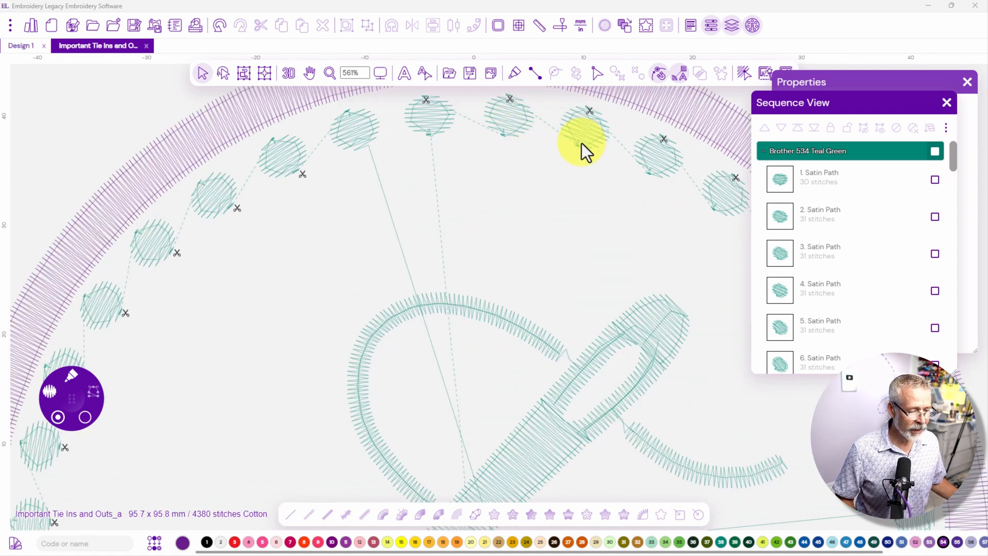
pyautogui.moveTo(511, 133)
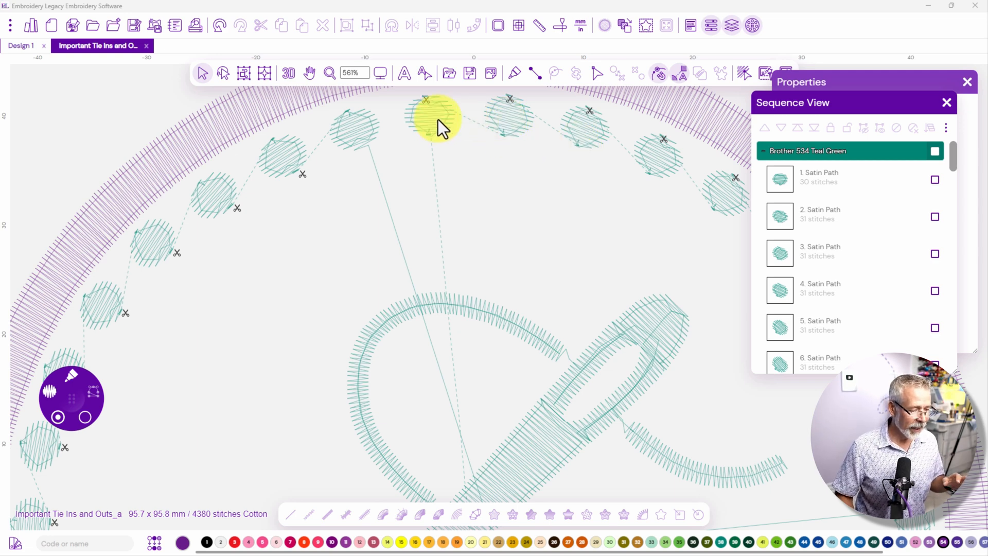
pyautogui.moveTo(421, 134)
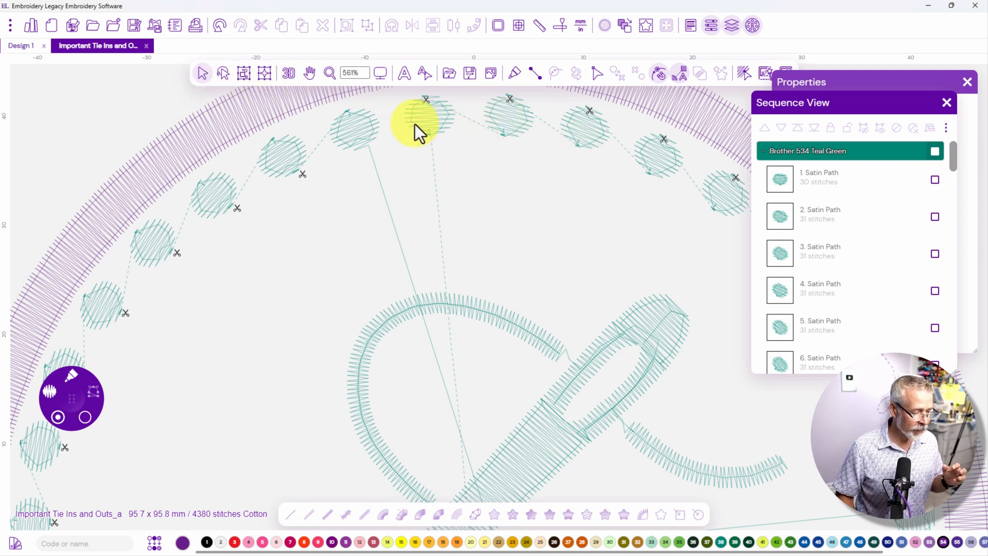
# Select the first satin dot at the top of the ring for editing.
pyautogui.click(428, 116)
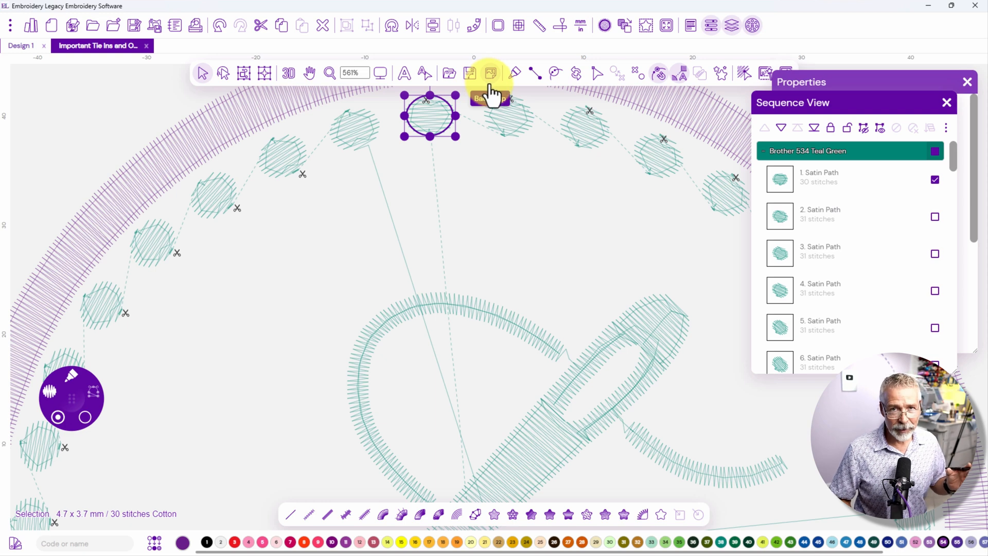
pyautogui.moveTo(508, 95)
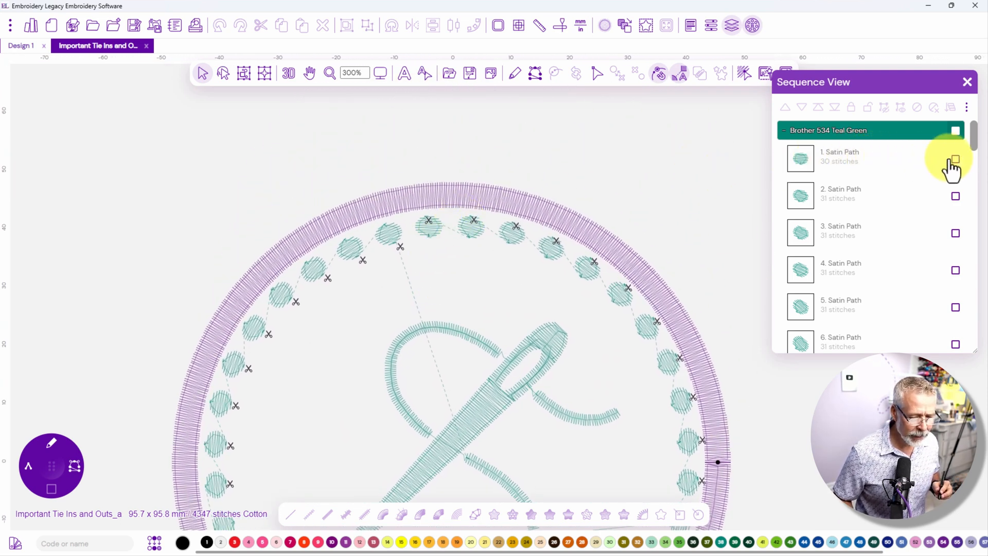
# Digitize an 11-stitch Run Path after the first satin dot, leading toward the next dot.
pyautogui.click(956, 159)
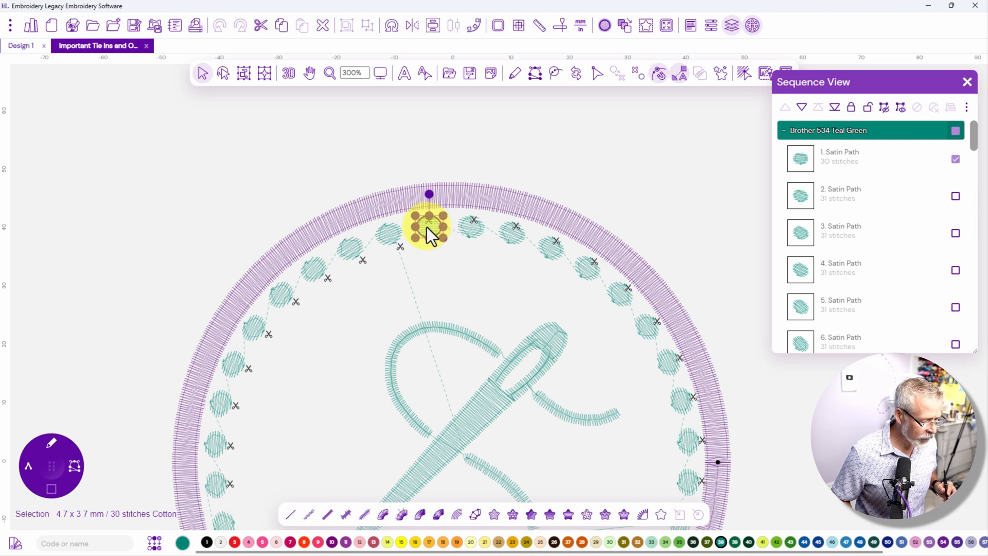
pyautogui.rightClick(428, 224)
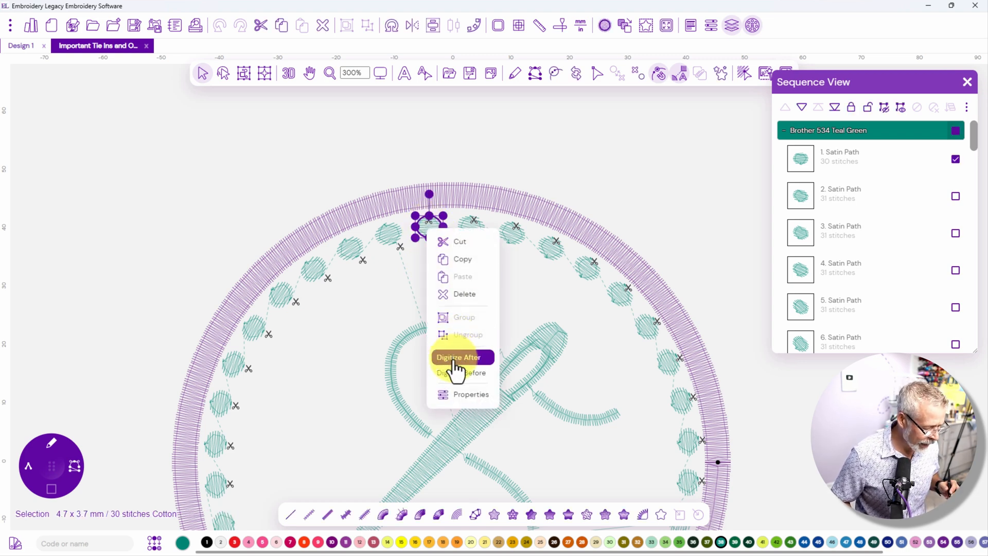
pyautogui.click(459, 357)
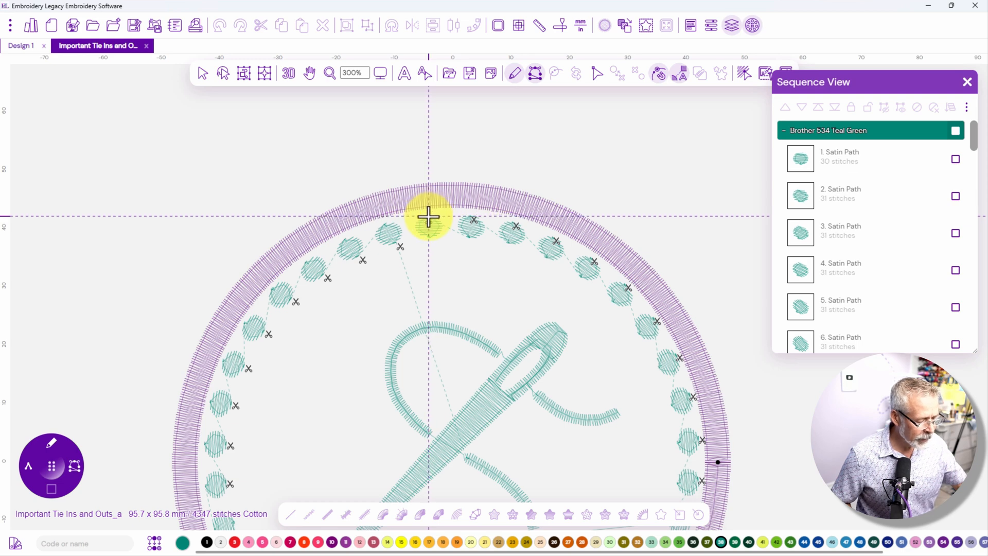
pyautogui.moveTo(428, 217); pyautogui.dragTo(432, 198)
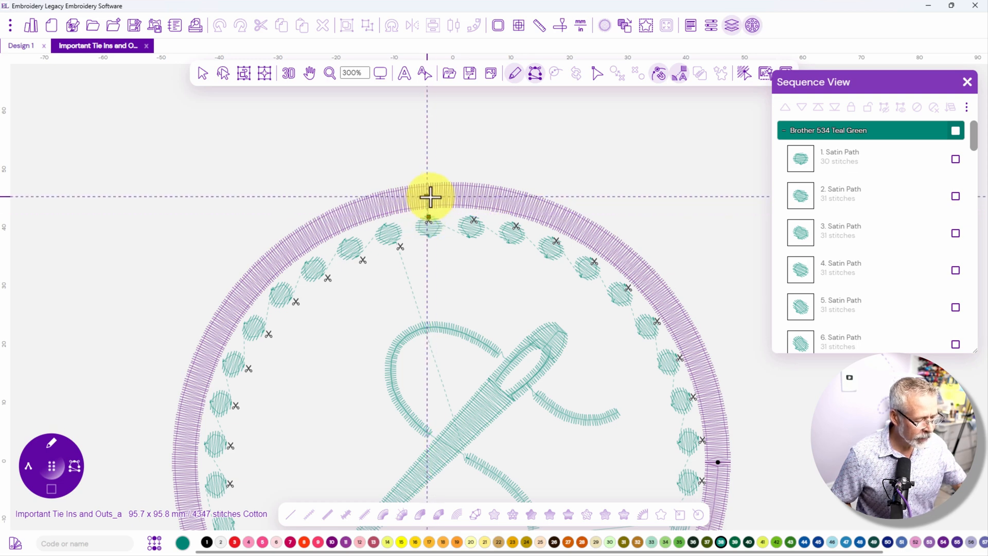
pyautogui.click(379, 73)
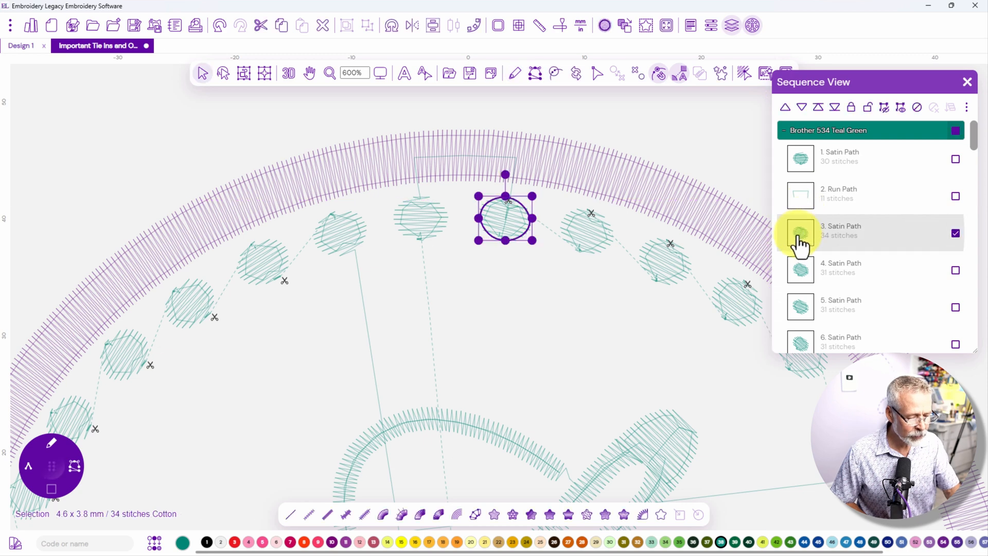
# Digitize 10-stitch Run Paths before the next three satin dots, joining each to the previous one.
pyautogui.rightClick(505, 217)
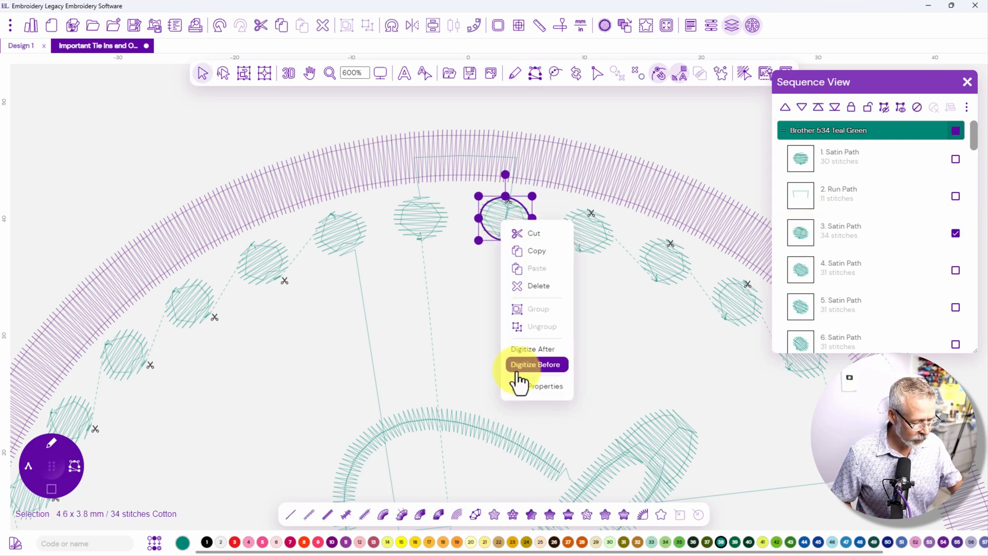
pyautogui.click(514, 353)
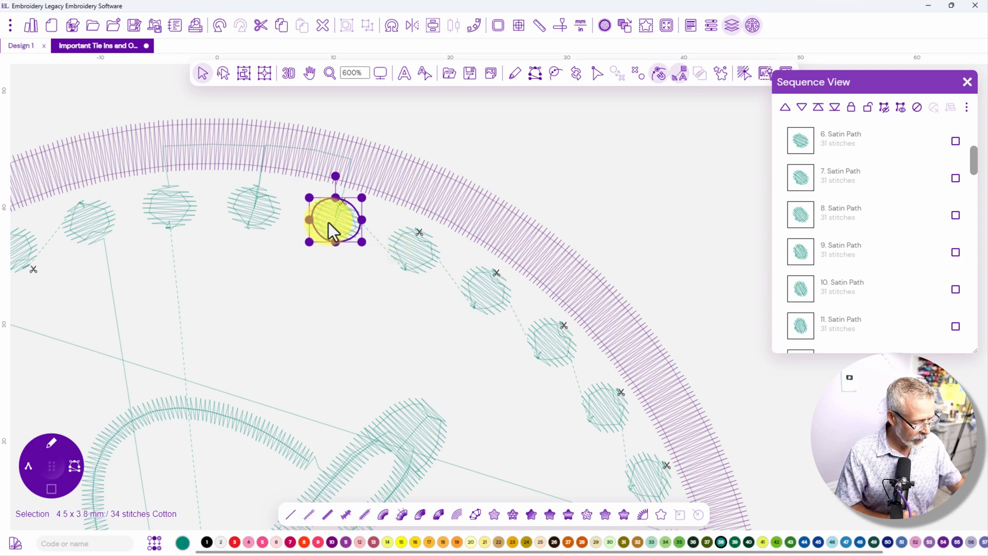
pyautogui.rightClick(334, 217)
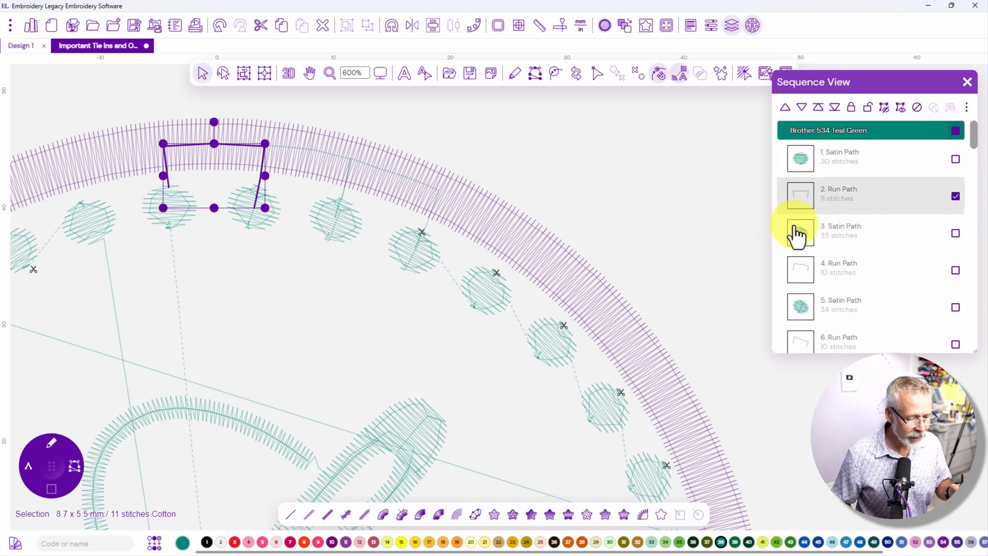
pyautogui.click(955, 270)
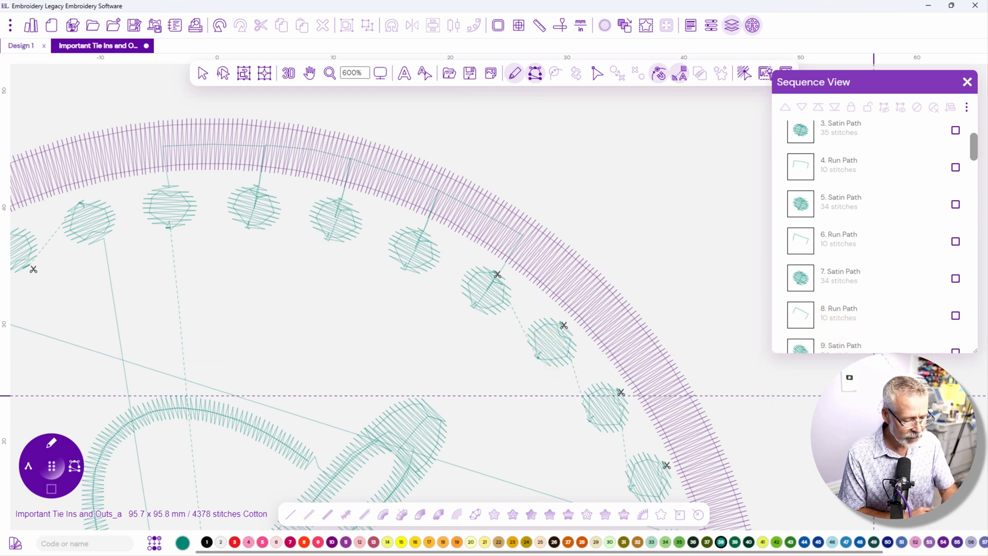
# Continue Digitize Before Run Paths linking the remaining satin dots through sequence item 14.
pyautogui.click(485, 300)
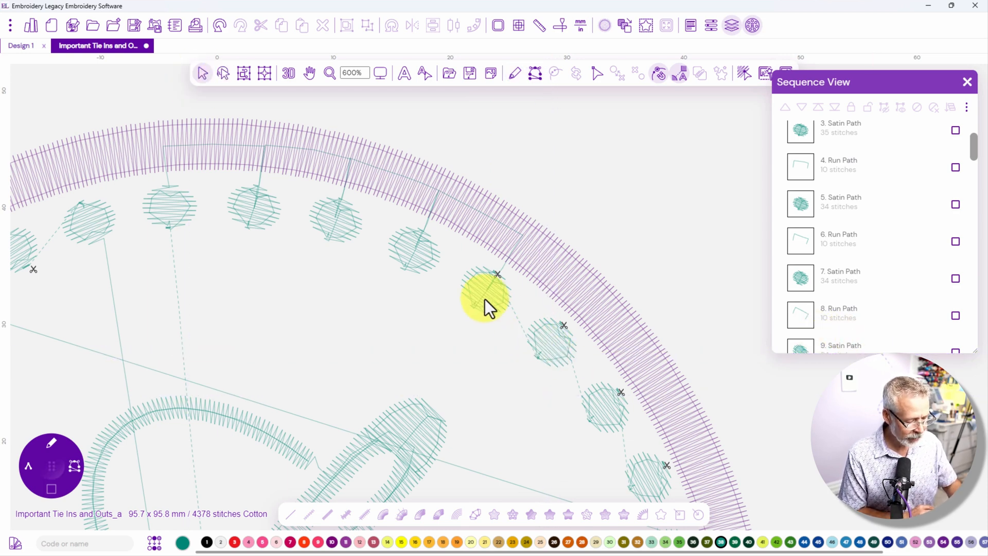
pyautogui.click(485, 296)
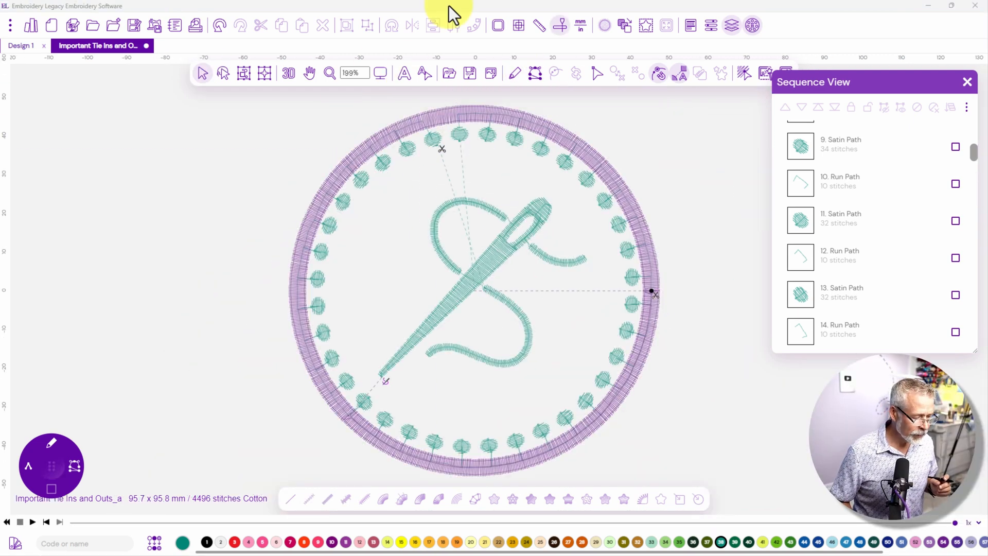
pyautogui.moveTo(331, 167)
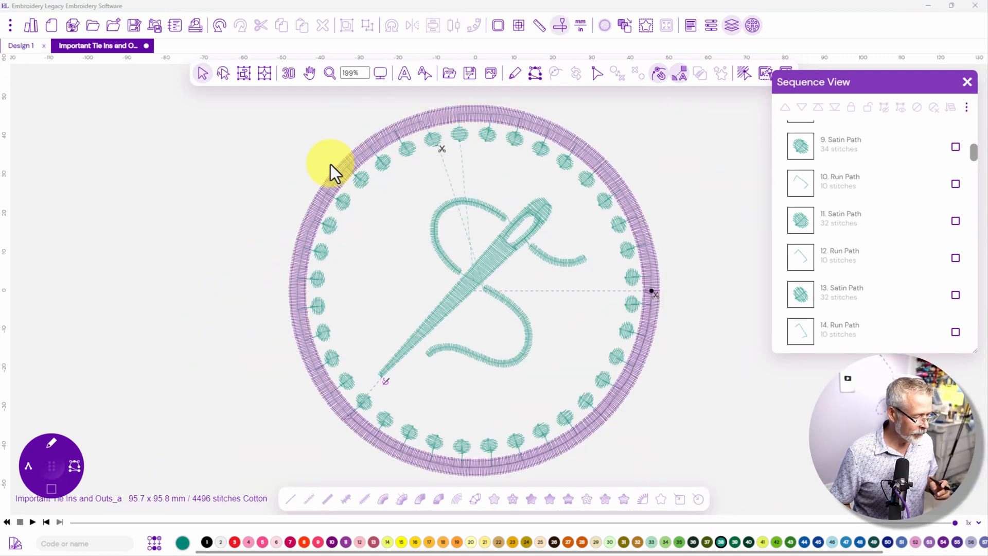
# Scrub the Redraw slider to replay the stitch-out partway around the ring.
pyautogui.click(289, 73)
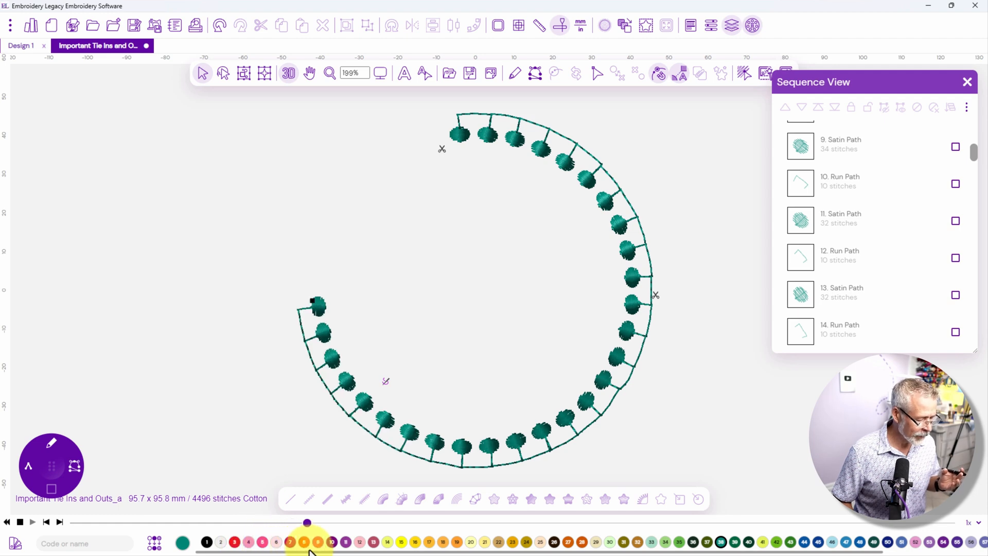
pyautogui.moveTo(307, 522); pyautogui.dragTo(389, 522)
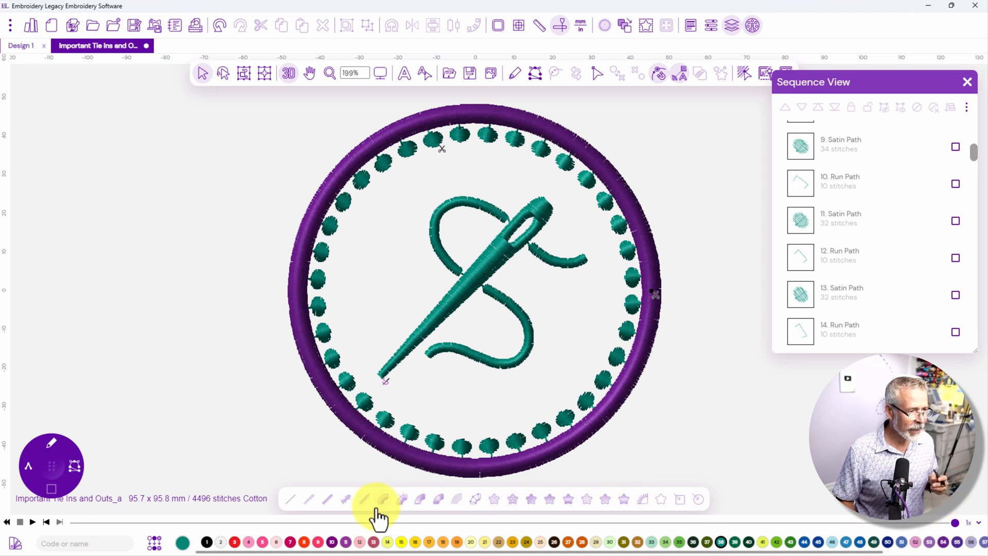
pyautogui.moveTo(357, 504)
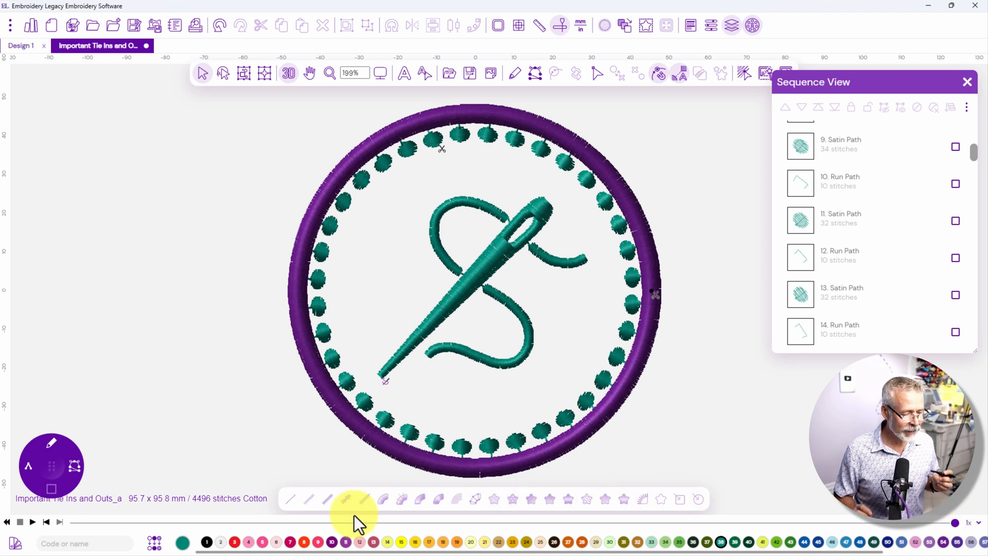